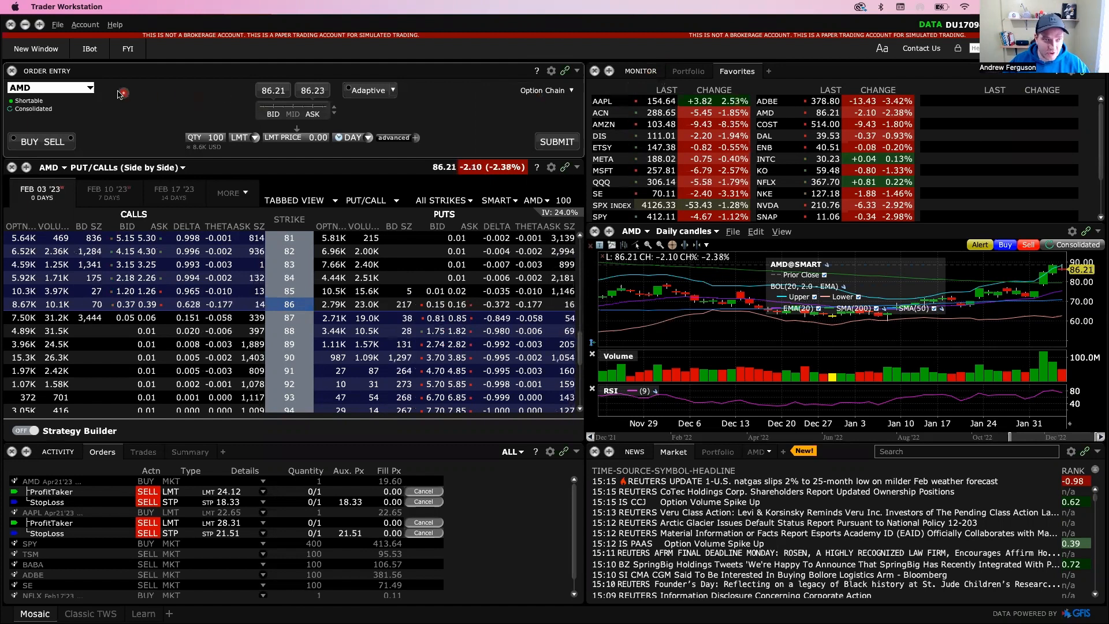
# Load AAPL from Favorites and open a BookTrader window found by searching 'book'.
pyautogui.click(36, 48)
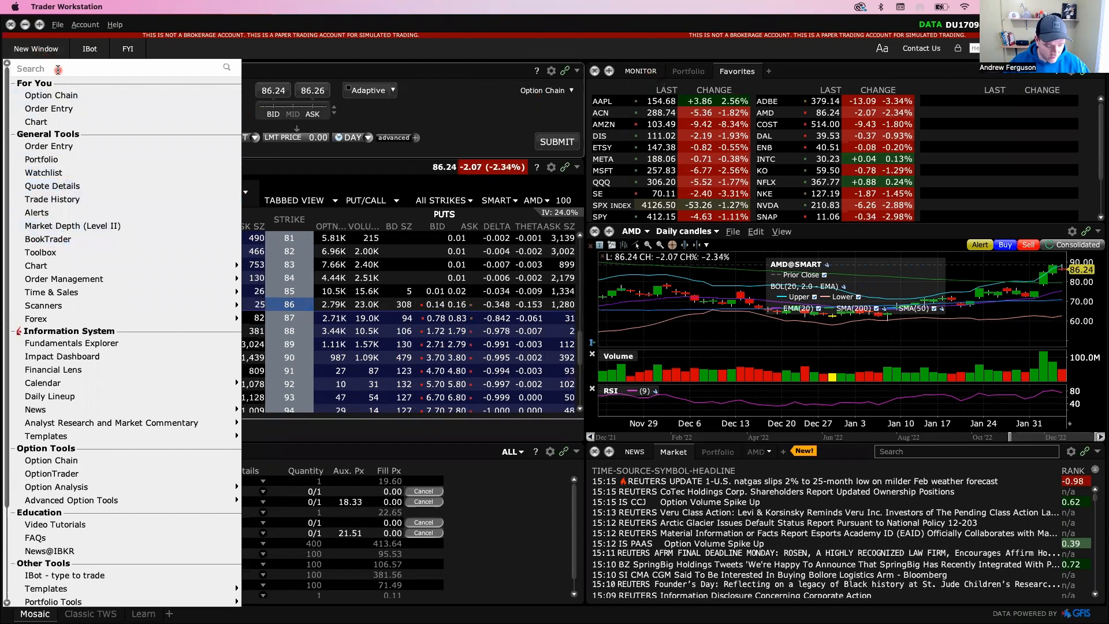
pyautogui.write('book')
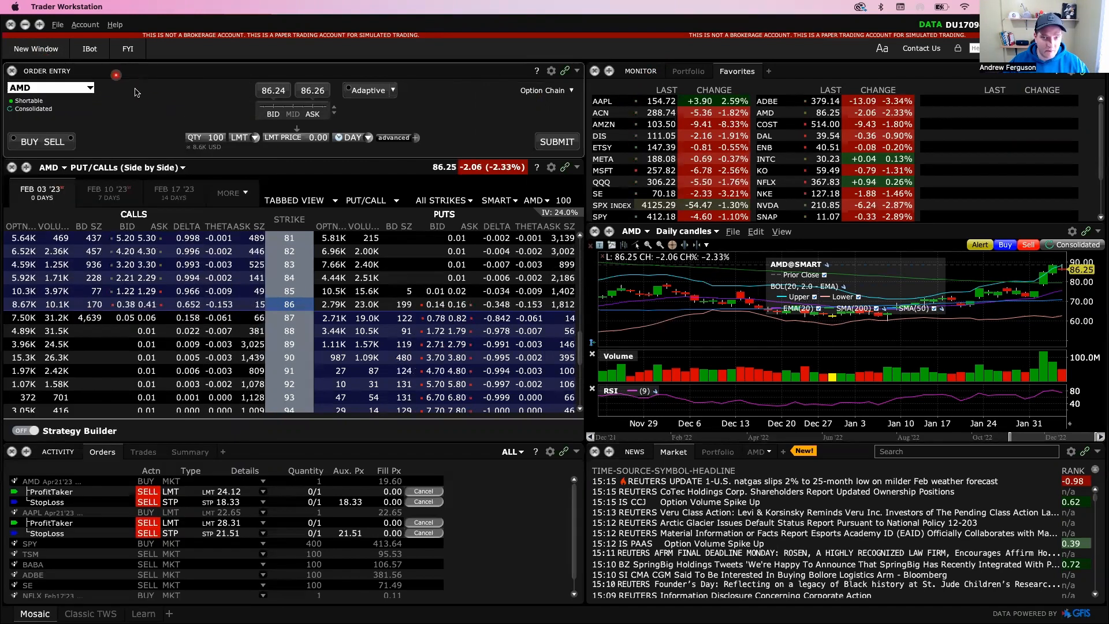
pyautogui.moveTo(646, 166)
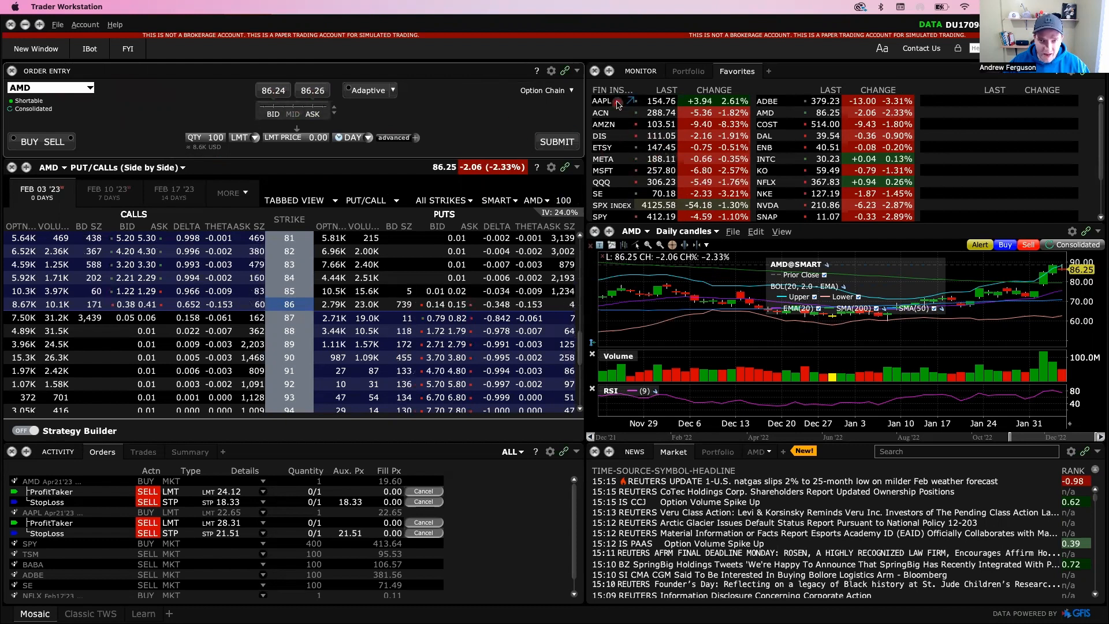
pyautogui.click(602, 101)
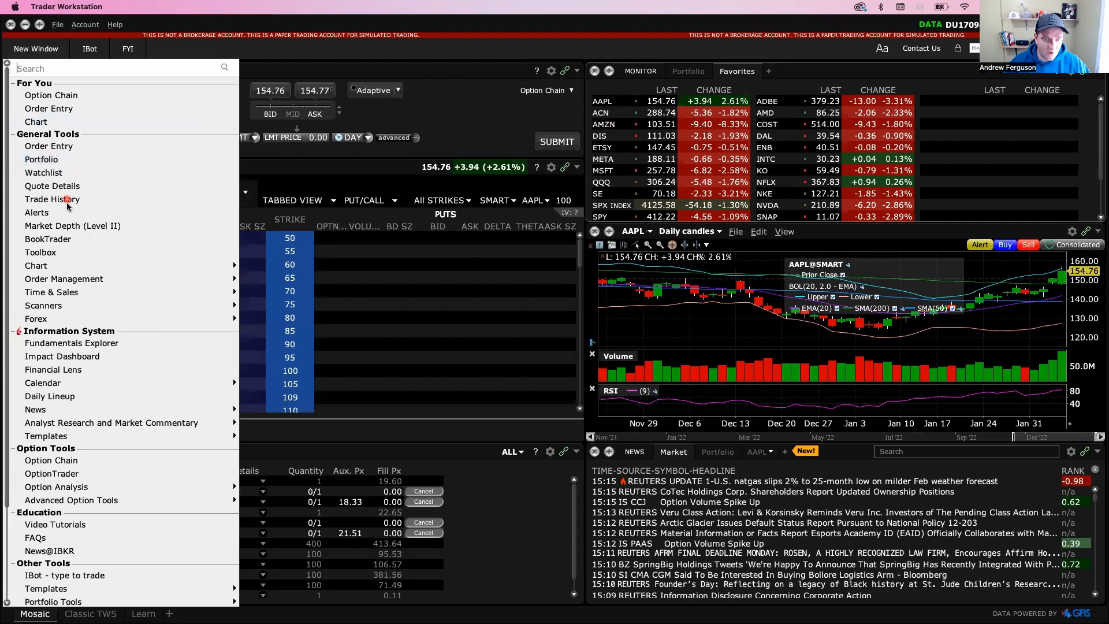
pyautogui.click(48, 239)
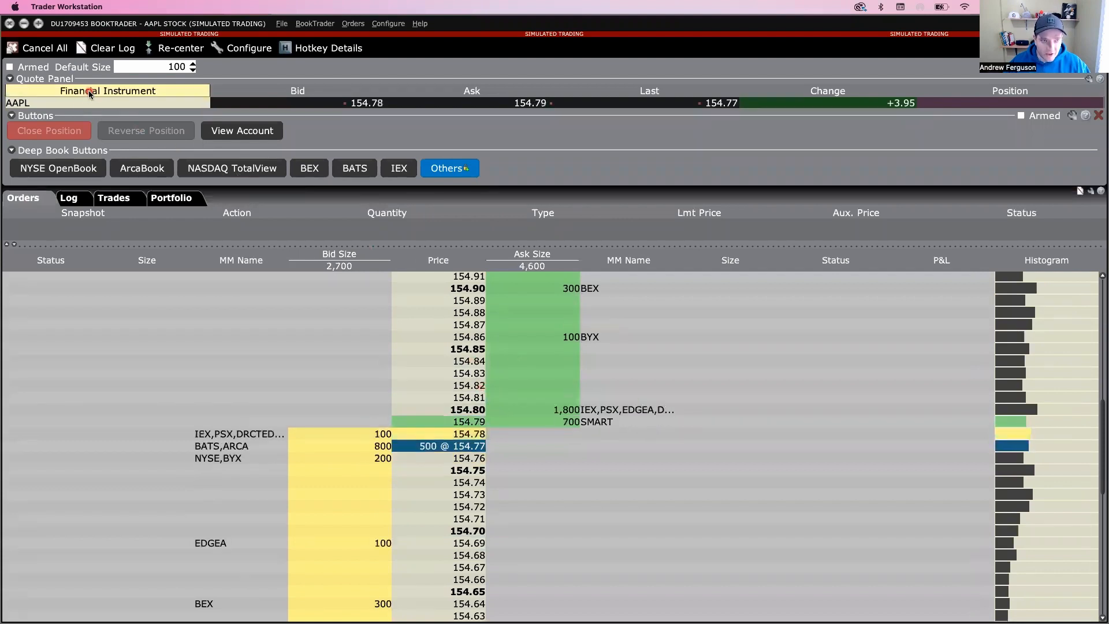
pyautogui.click(106, 103)
pyautogui.write('aapl')
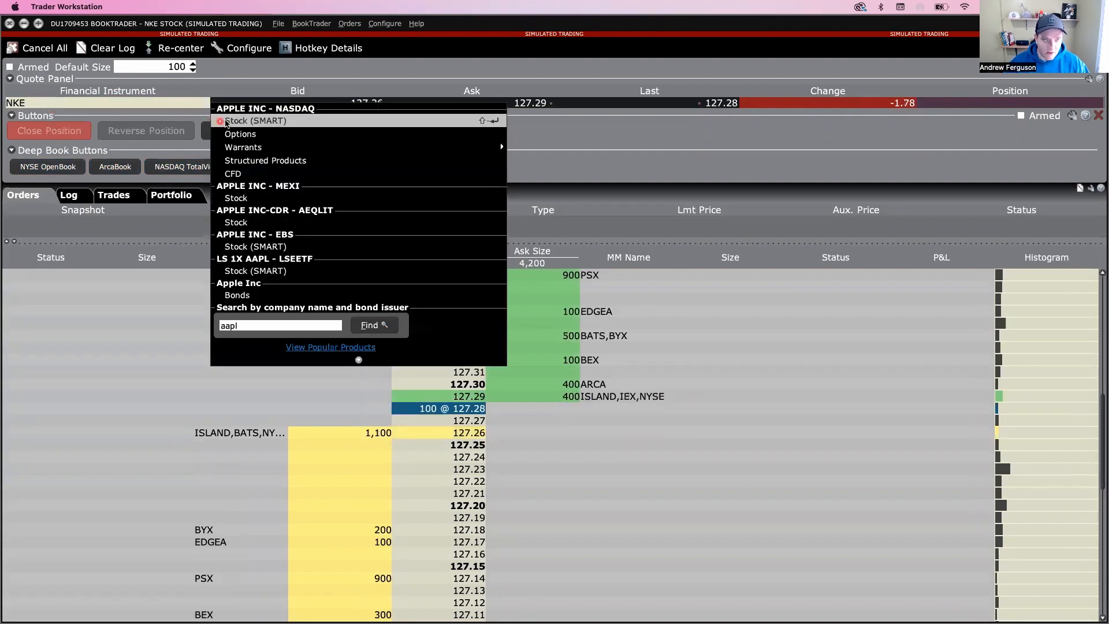
pyautogui.click(254, 120)
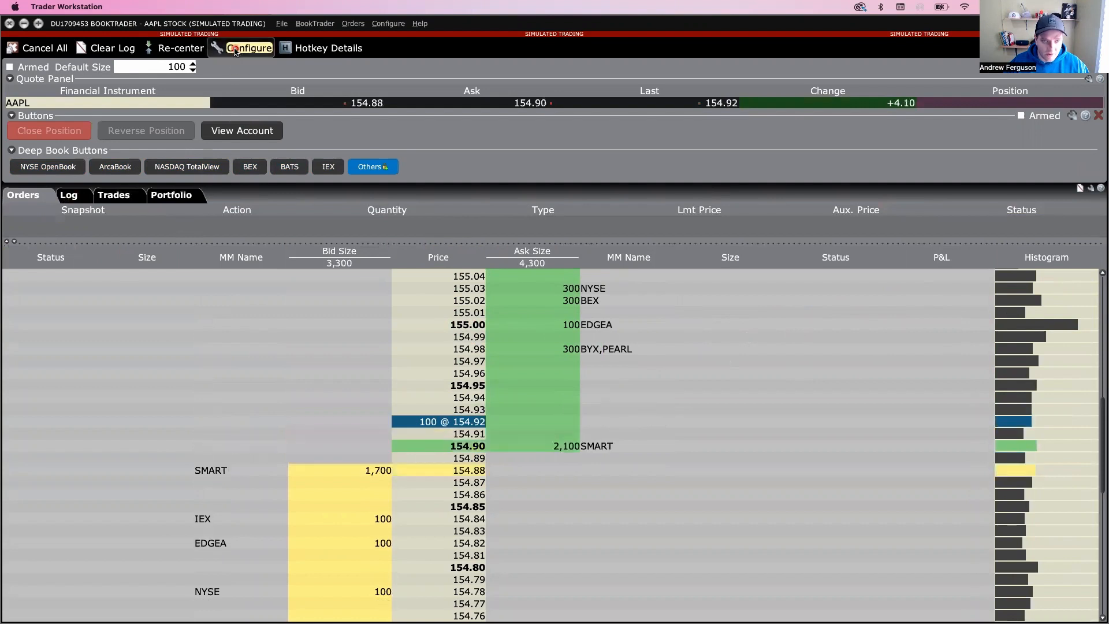
# Configure BookTrader to display 500 rows with Jump to order turned off.
pyautogui.click(248, 48)
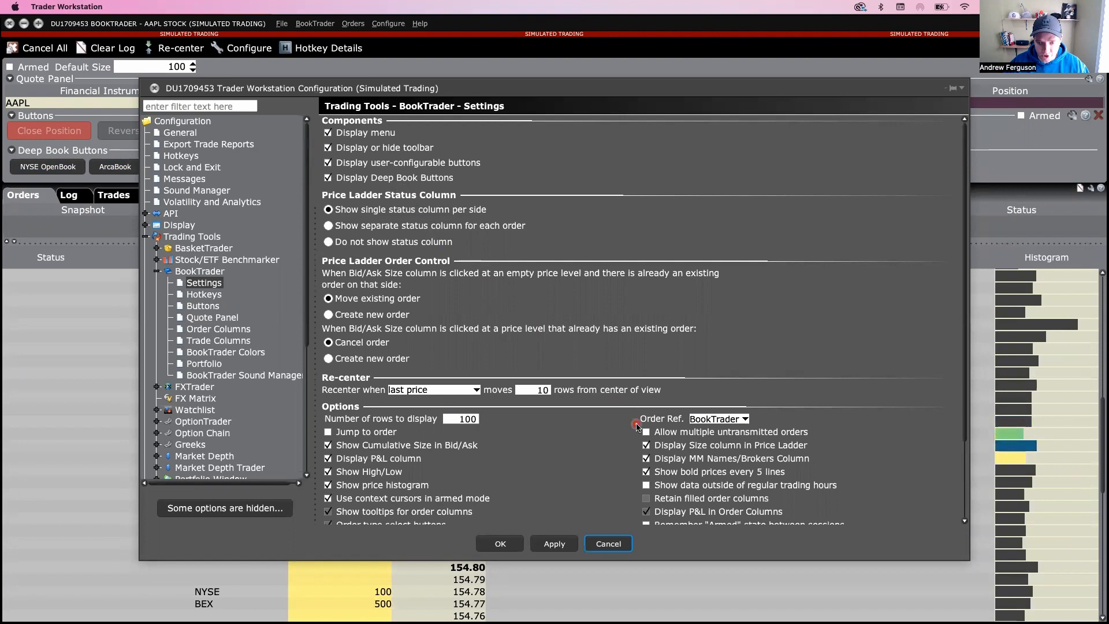
pyautogui.click(645, 472)
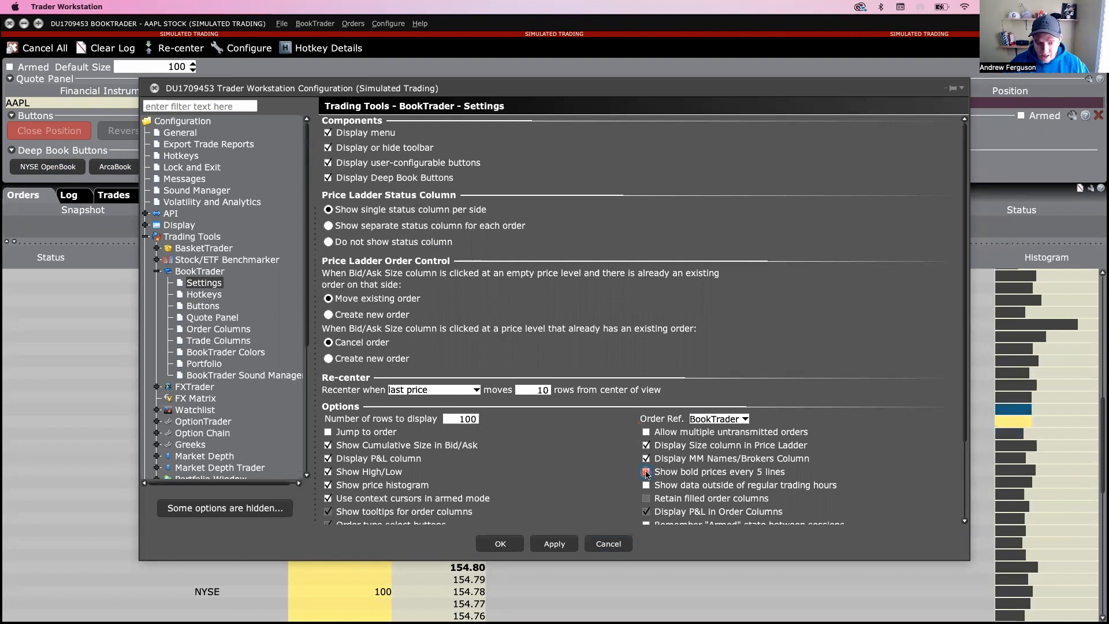
pyautogui.click(499, 543)
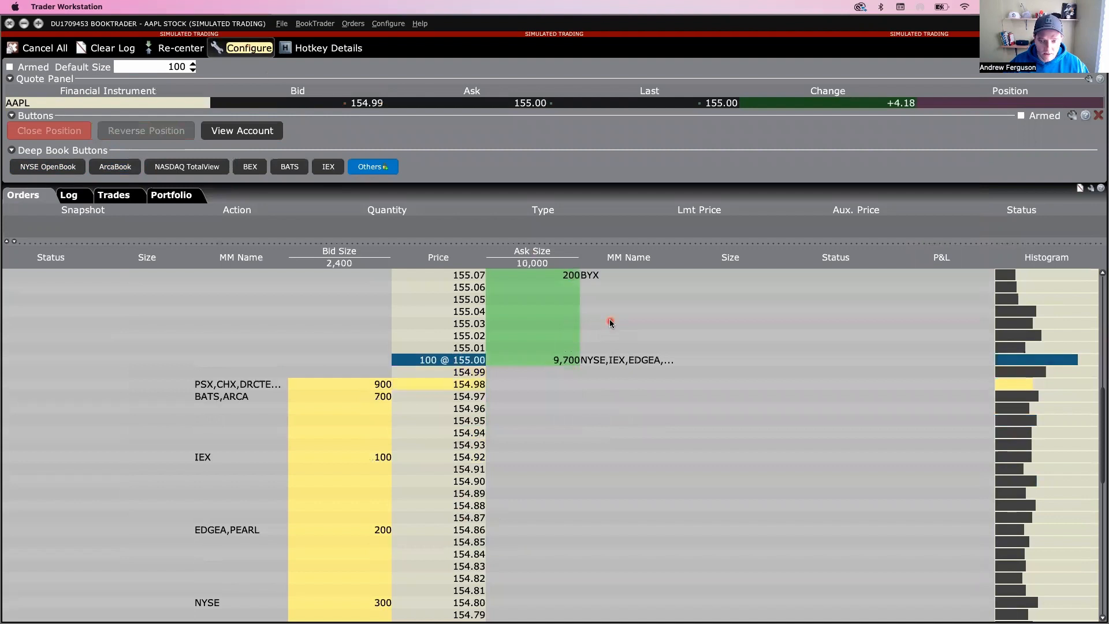
pyautogui.click(248, 48)
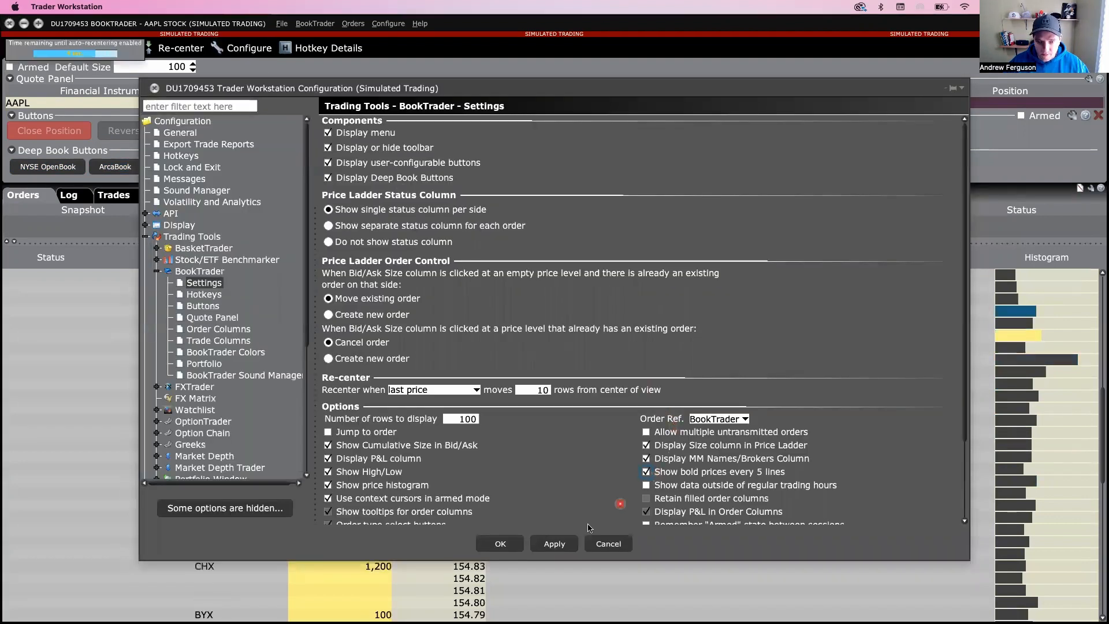
pyautogui.click(499, 543)
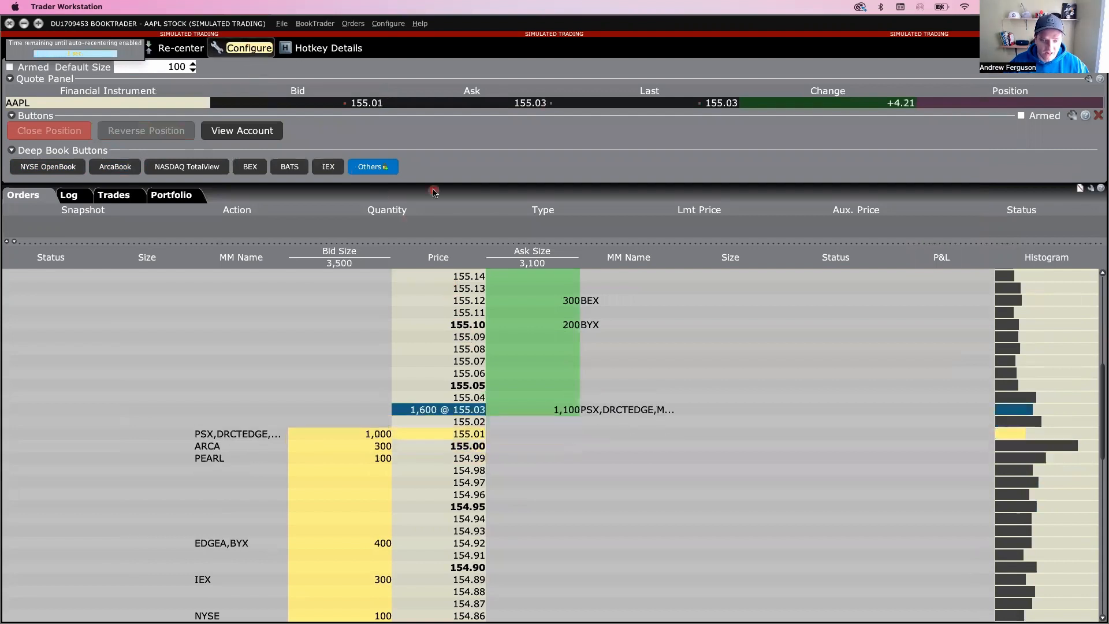
pyautogui.click(248, 48)
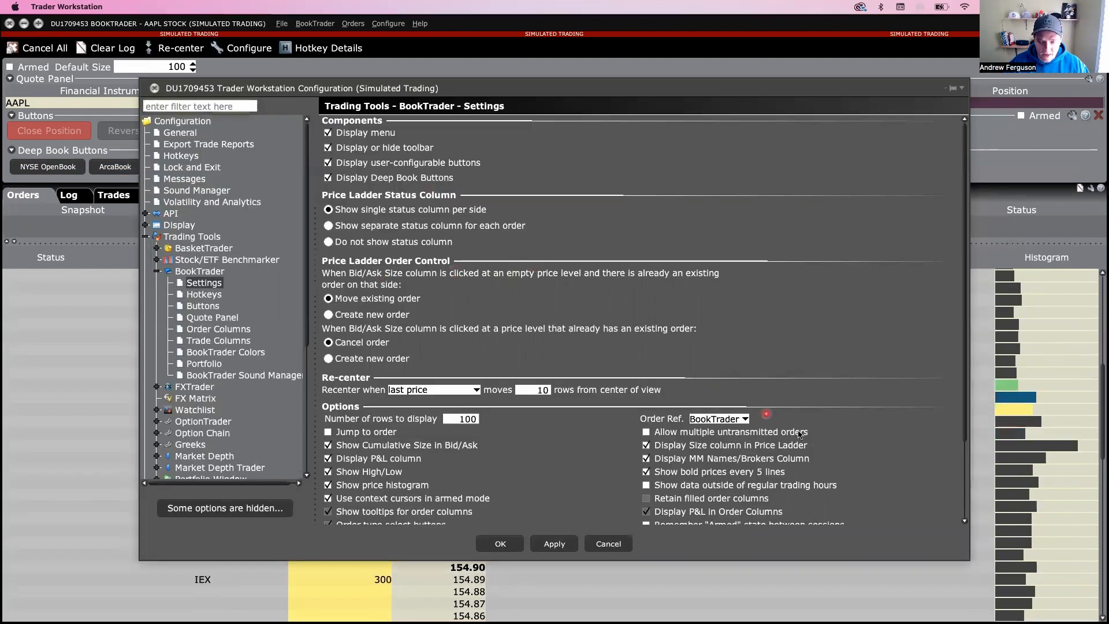
pyautogui.scroll(-3)
pyautogui.write('500')
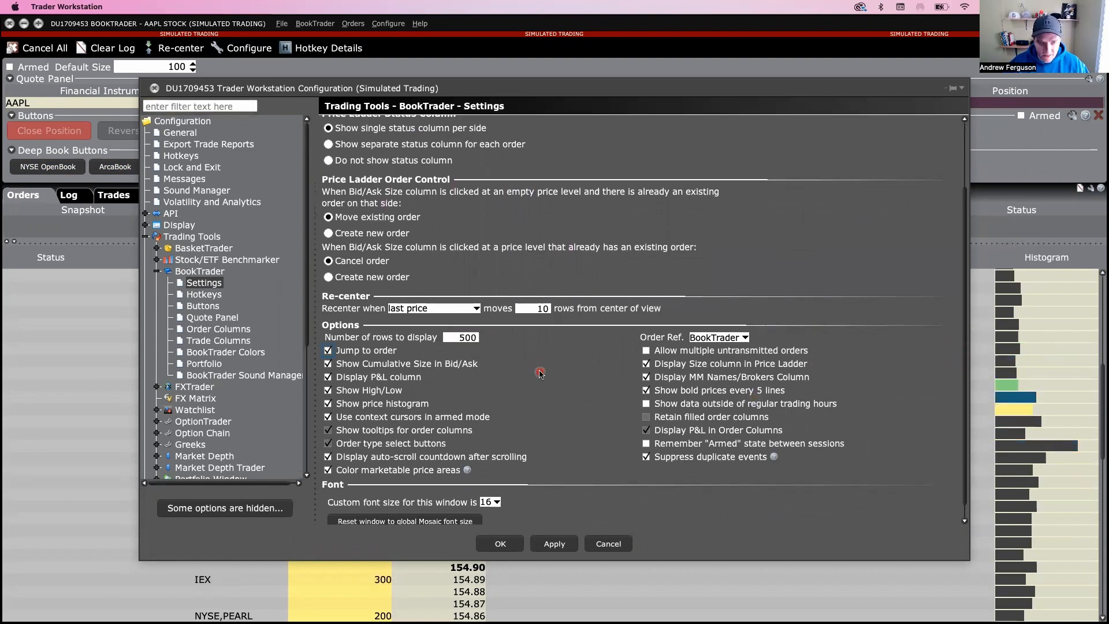
pyautogui.click(328, 349)
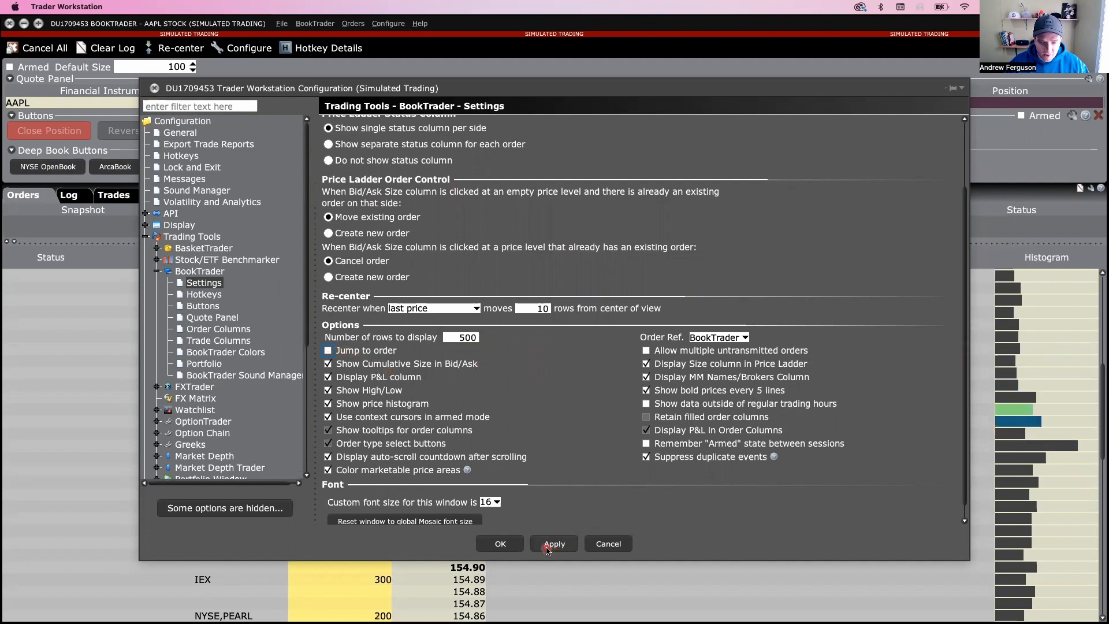
pyautogui.click(498, 543)
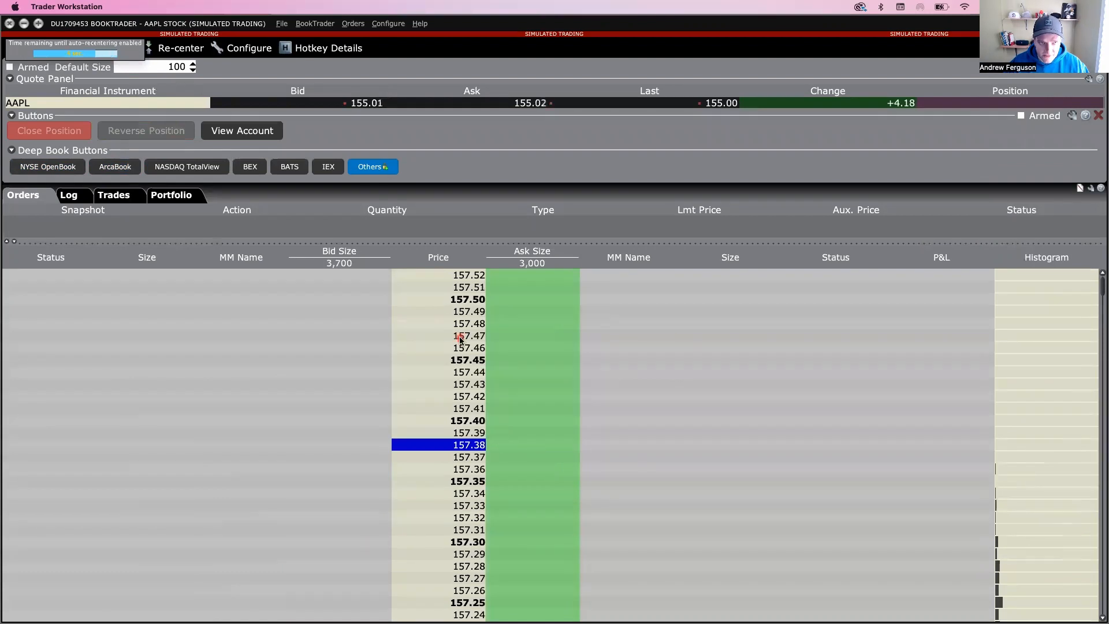
pyautogui.moveTo(536, 437)
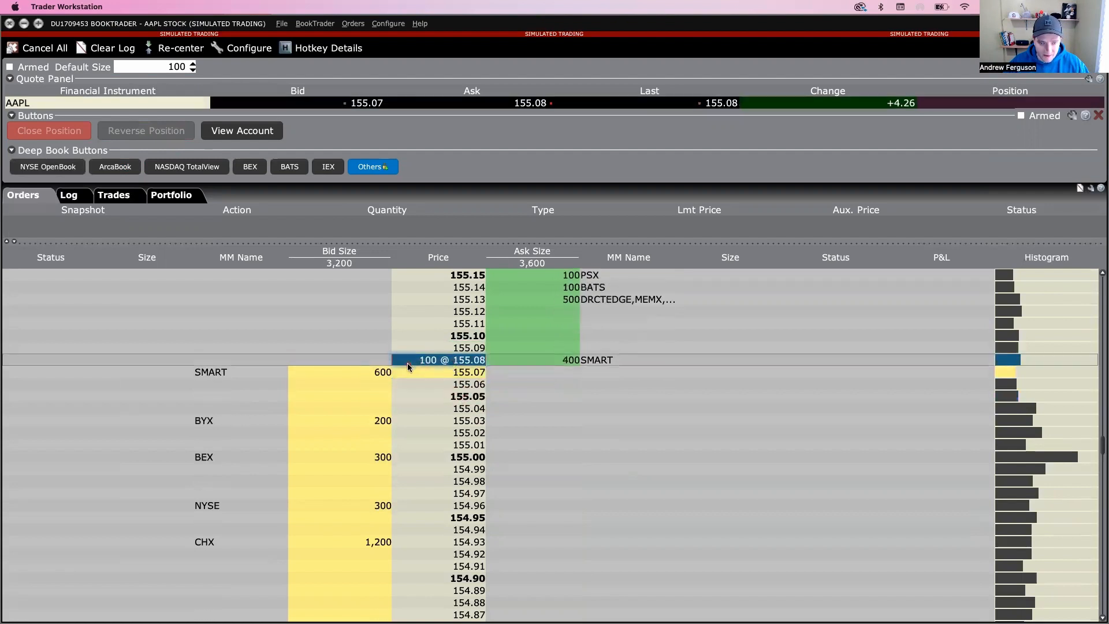
# Transmit an 800-share AAPL buy limit order at 155.07 from the ladder.
pyautogui.click(453, 372)
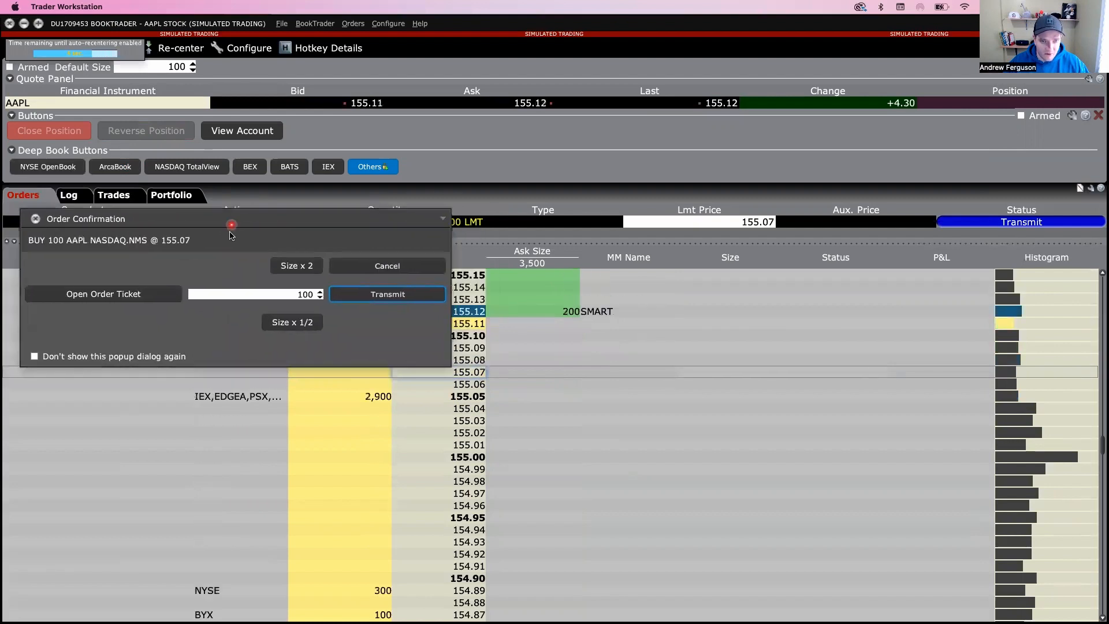
pyautogui.click(296, 265)
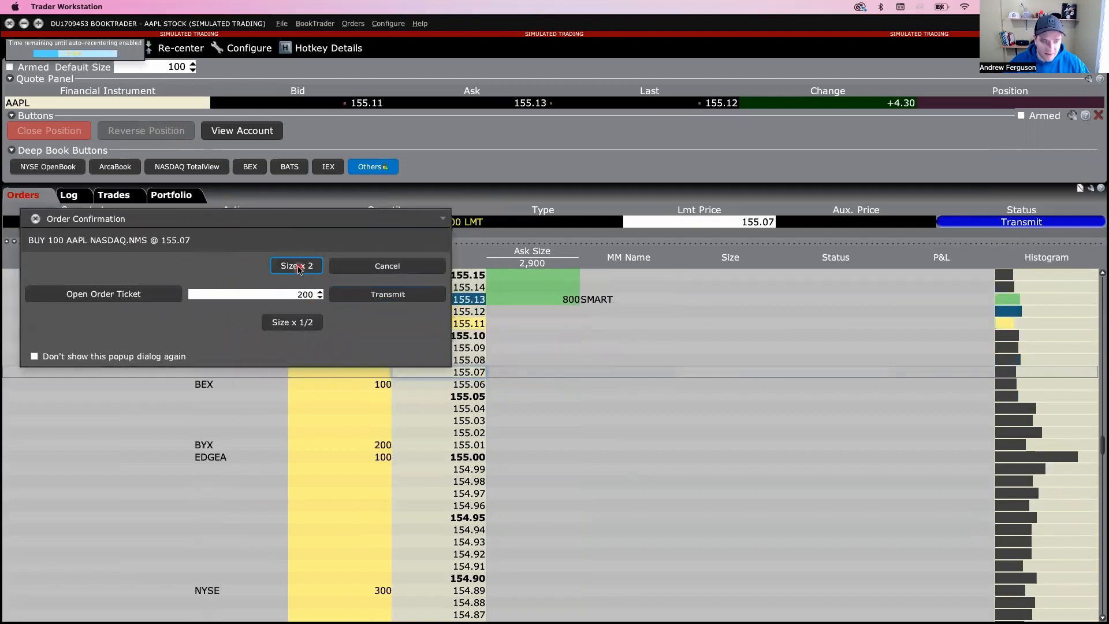
pyautogui.click(291, 322)
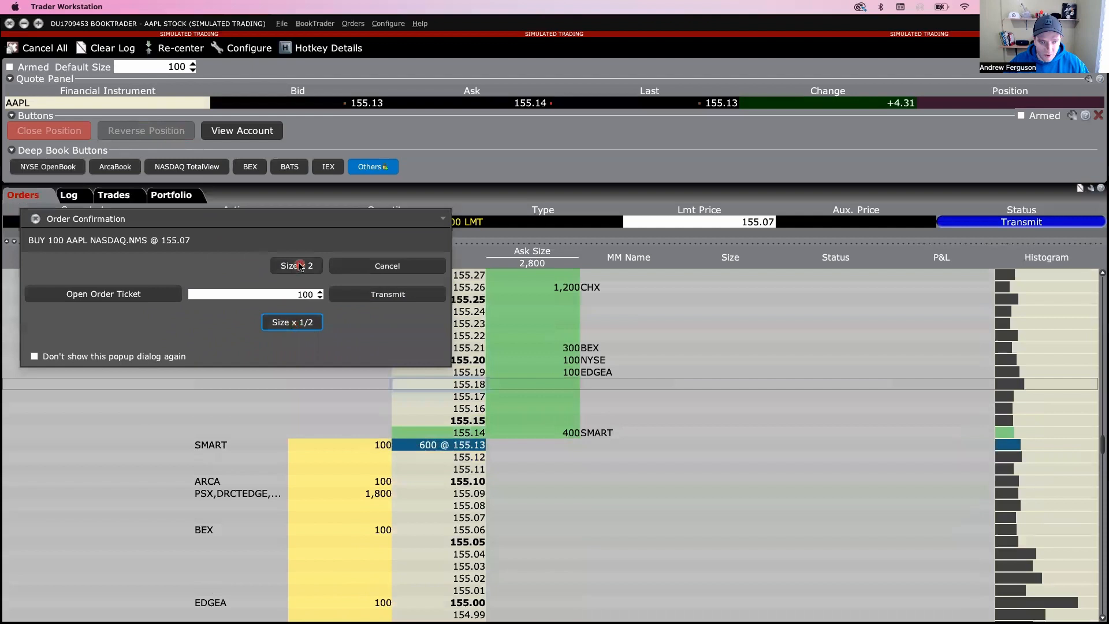
pyautogui.click(295, 265)
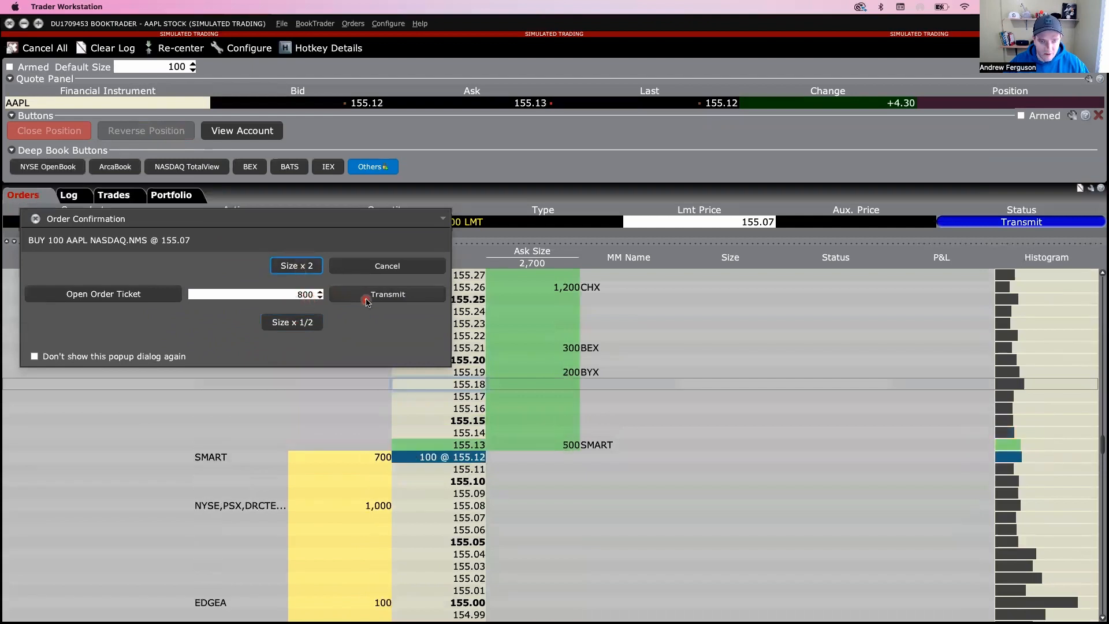
pyautogui.click(387, 293)
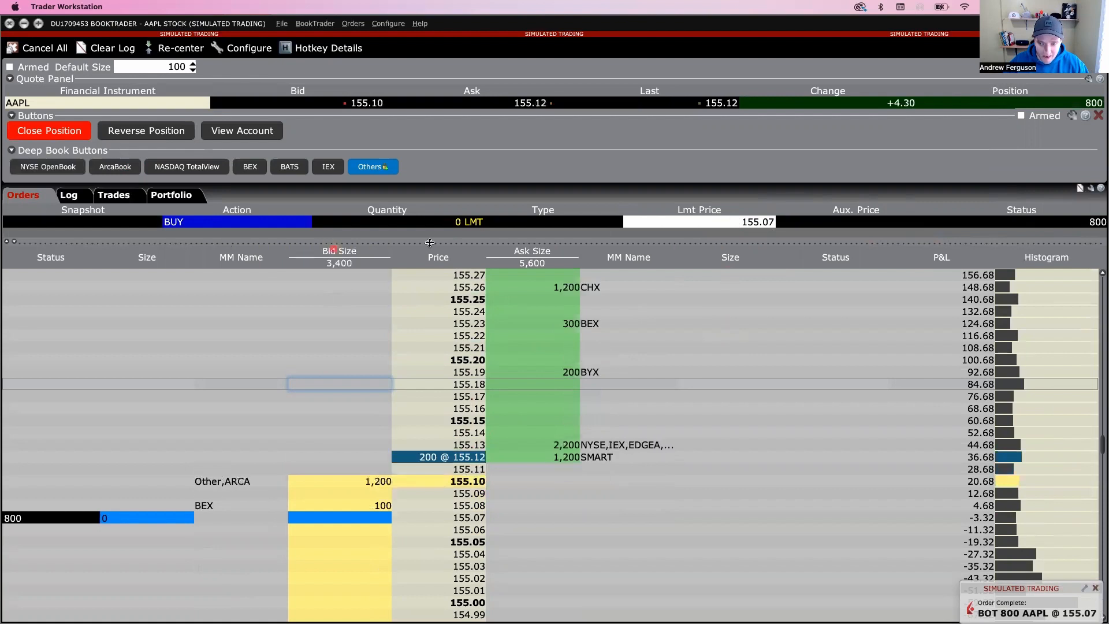
# View the 800-share AAPL fill at 155.07 in Trades, then Portfolio.
pyautogui.click(69, 195)
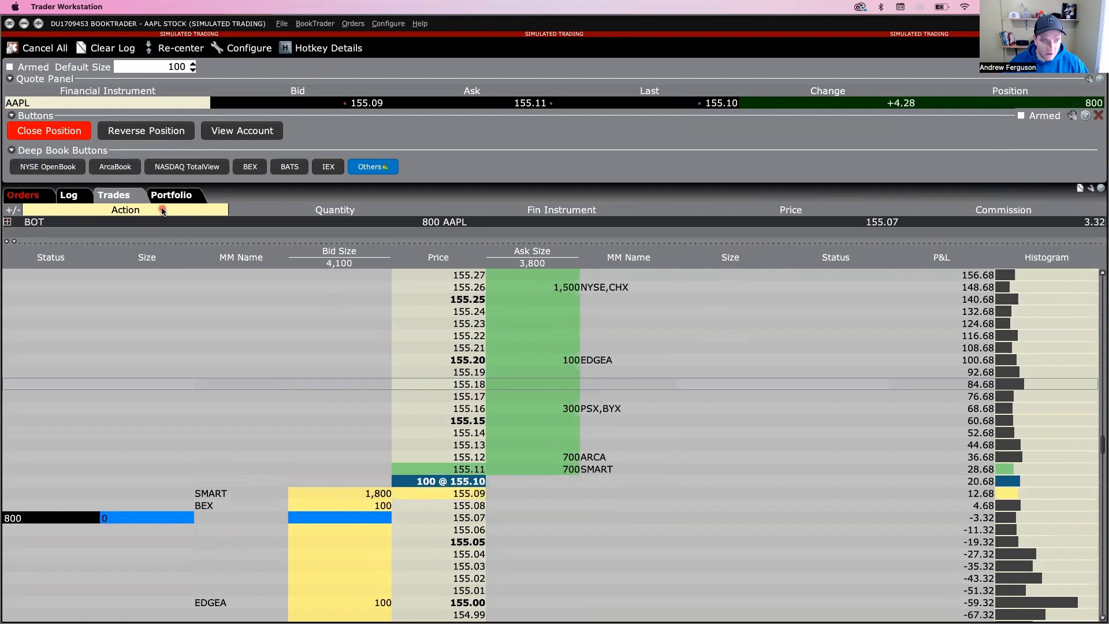
pyautogui.click(171, 195)
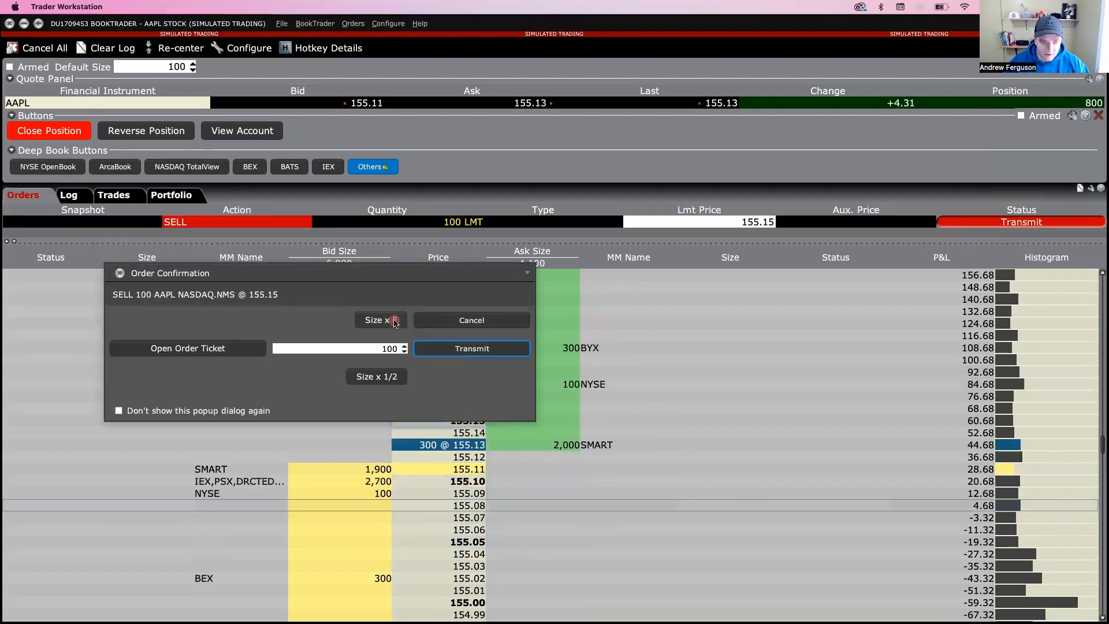
# Double the AAPL sell order to 800 shares and transmit it, overriding the limit warnings.
pyautogui.click(380, 319)
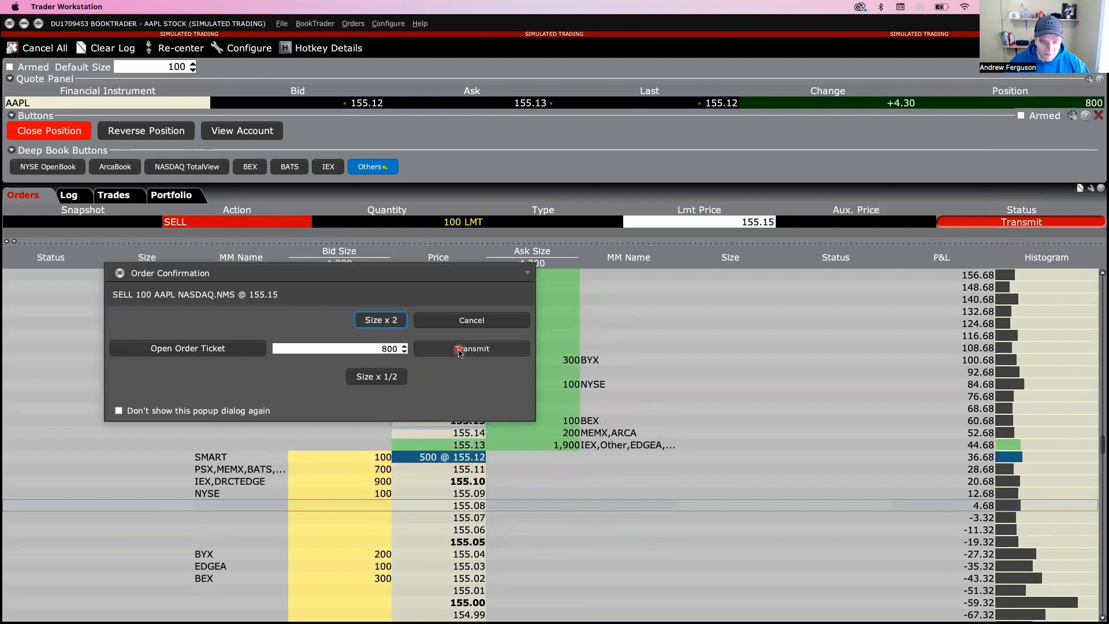
pyautogui.click(471, 348)
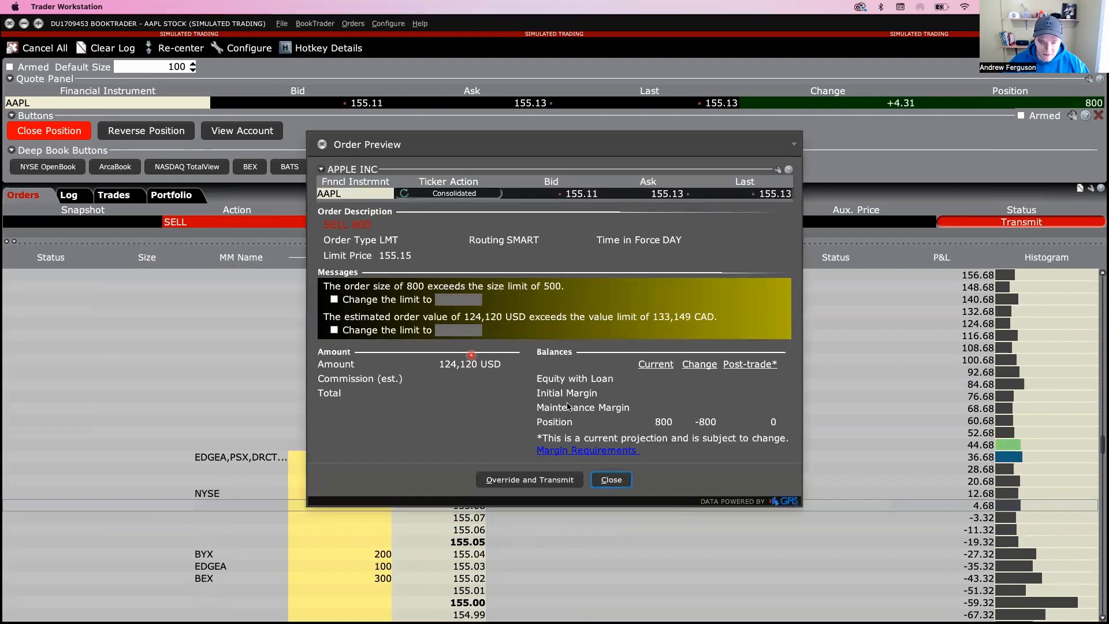
pyautogui.click(529, 479)
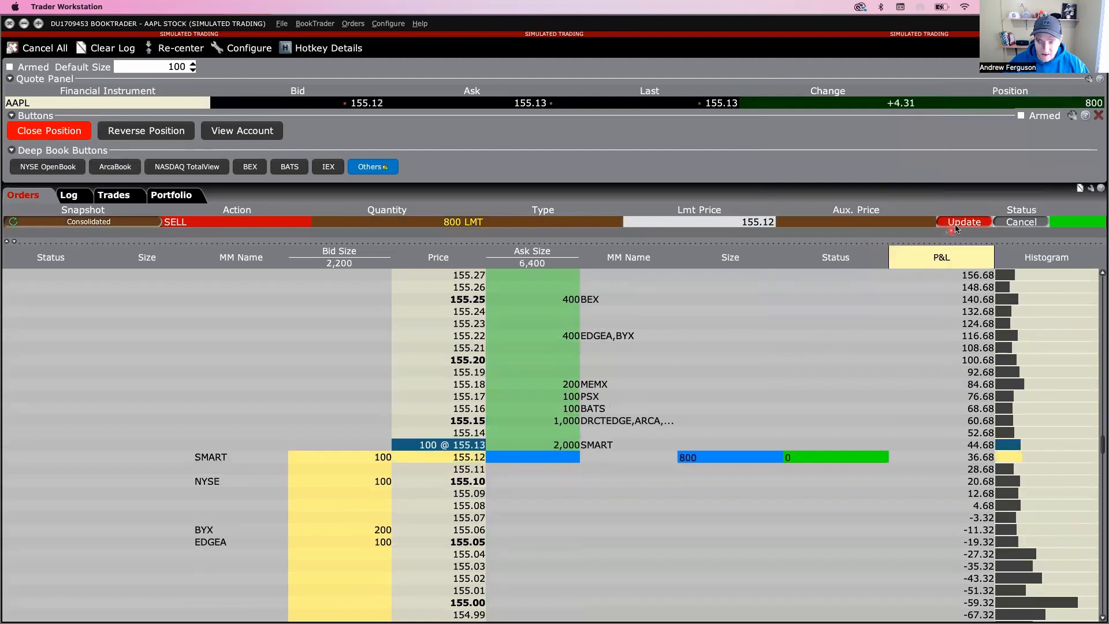
# Dismiss the already-filled notice and review the Log, Trades and Portfolio tabs.
pyautogui.click(962, 221)
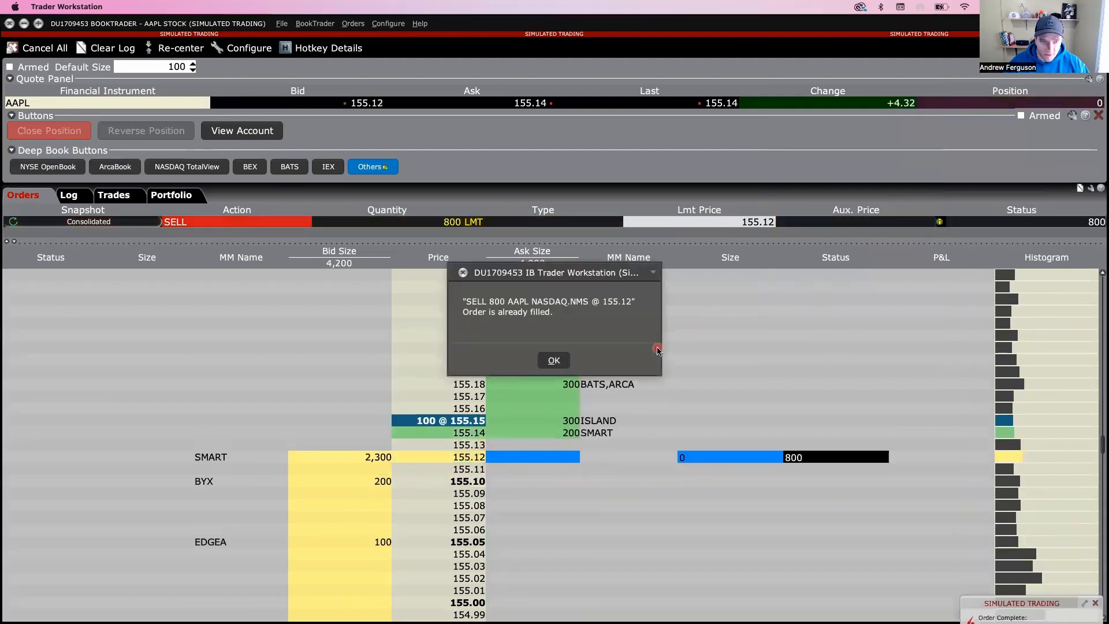
pyautogui.click(554, 360)
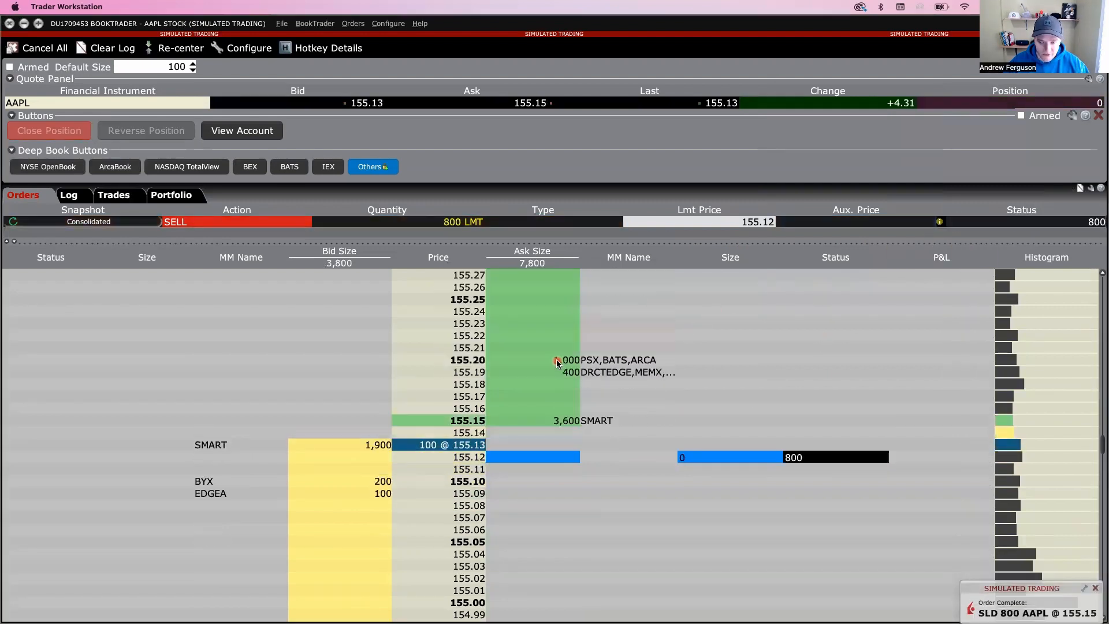
pyautogui.click(68, 195)
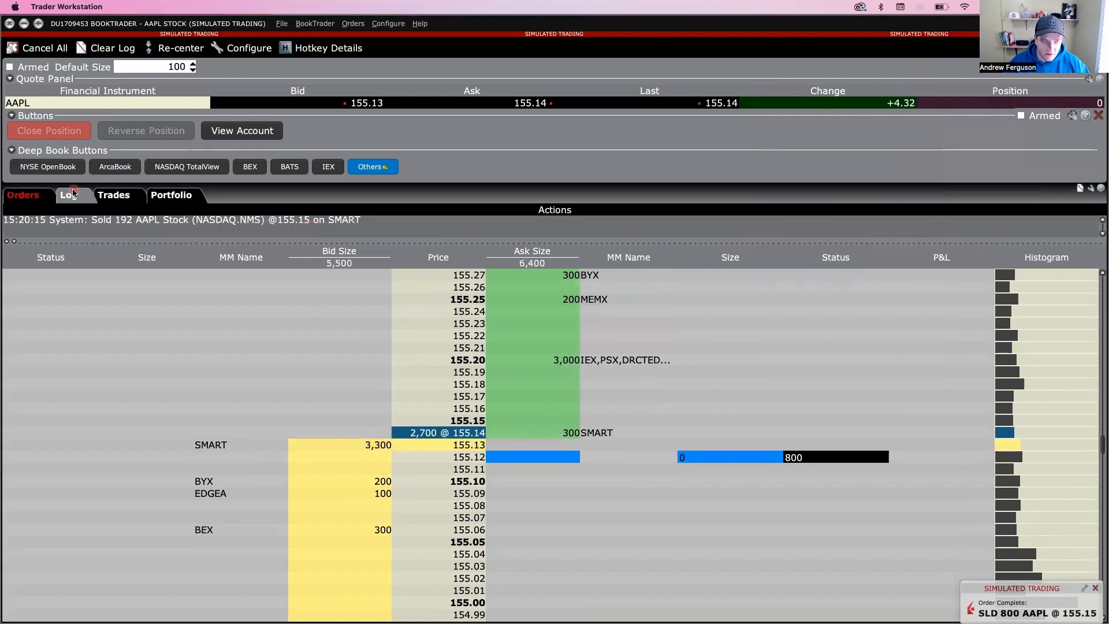
pyautogui.click(114, 195)
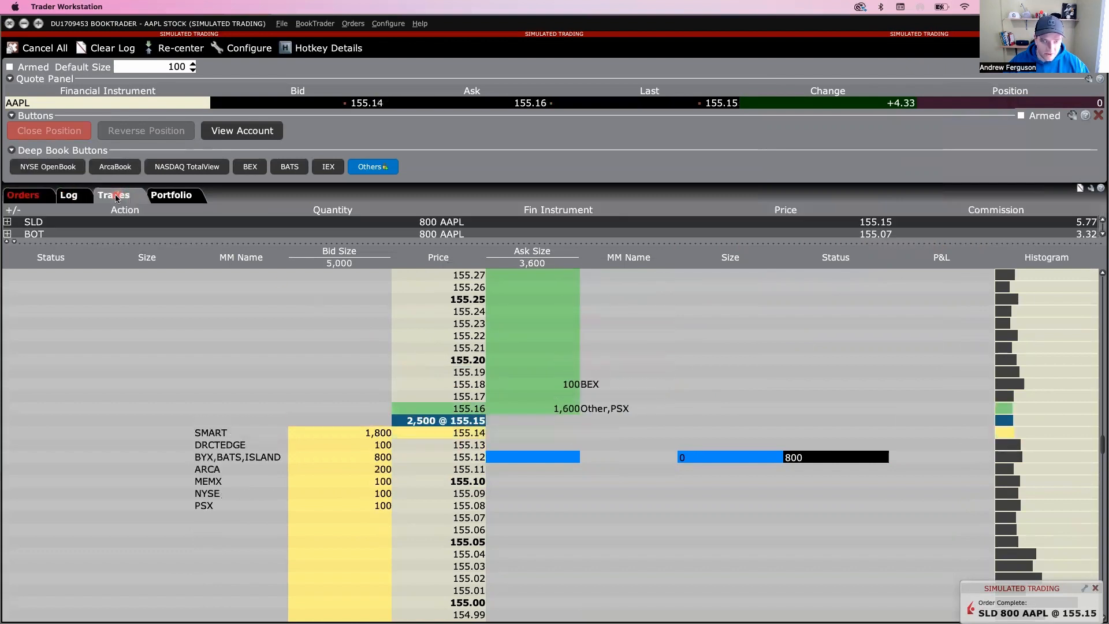
pyautogui.click(171, 195)
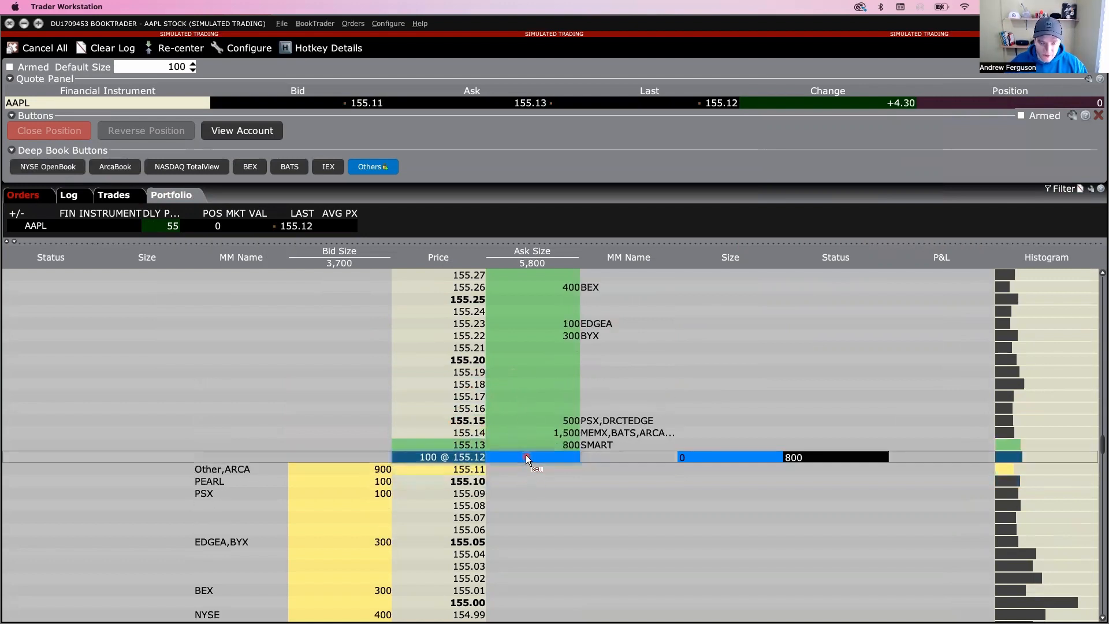
# Sell 100 AAPL shares at 155.13 and buy them back, declining to expand Orders.
pyautogui.click(526, 457)
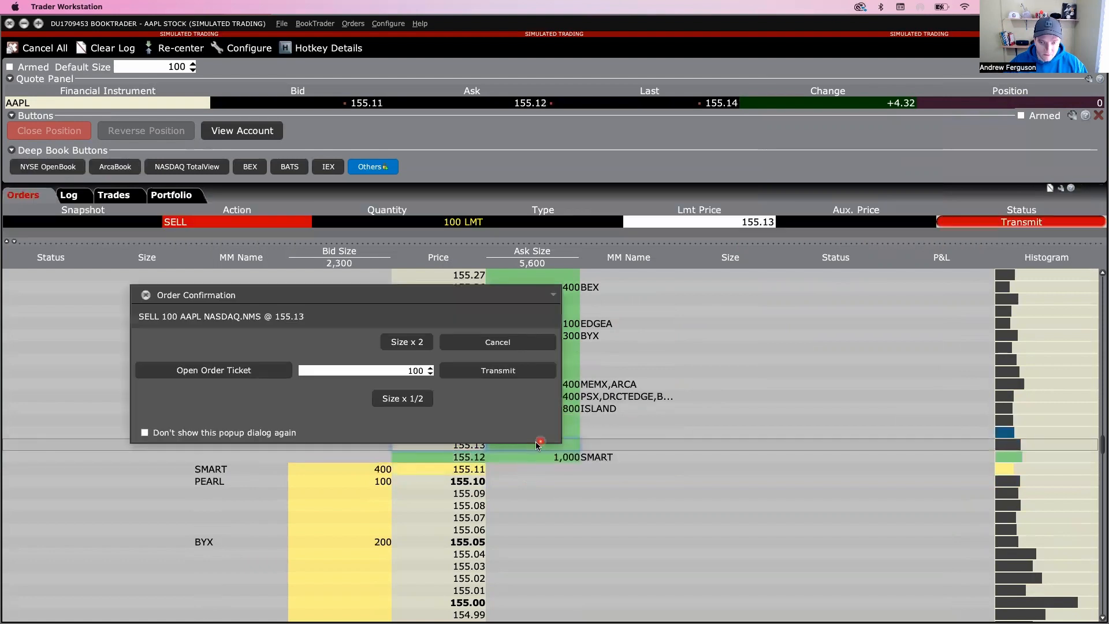
pyautogui.click(497, 370)
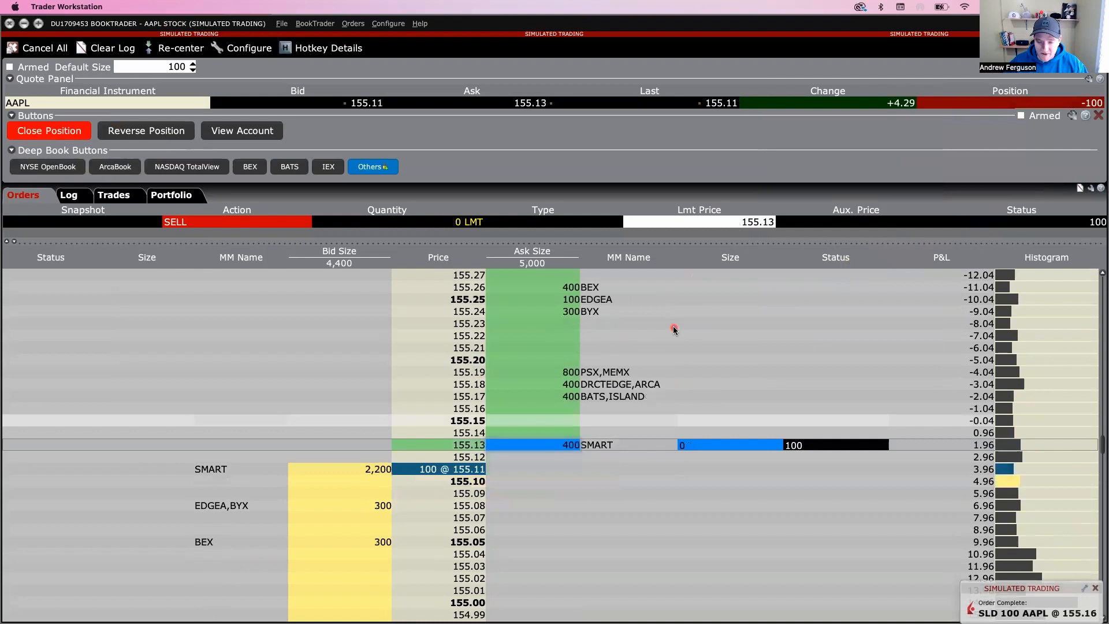
pyautogui.click(171, 195)
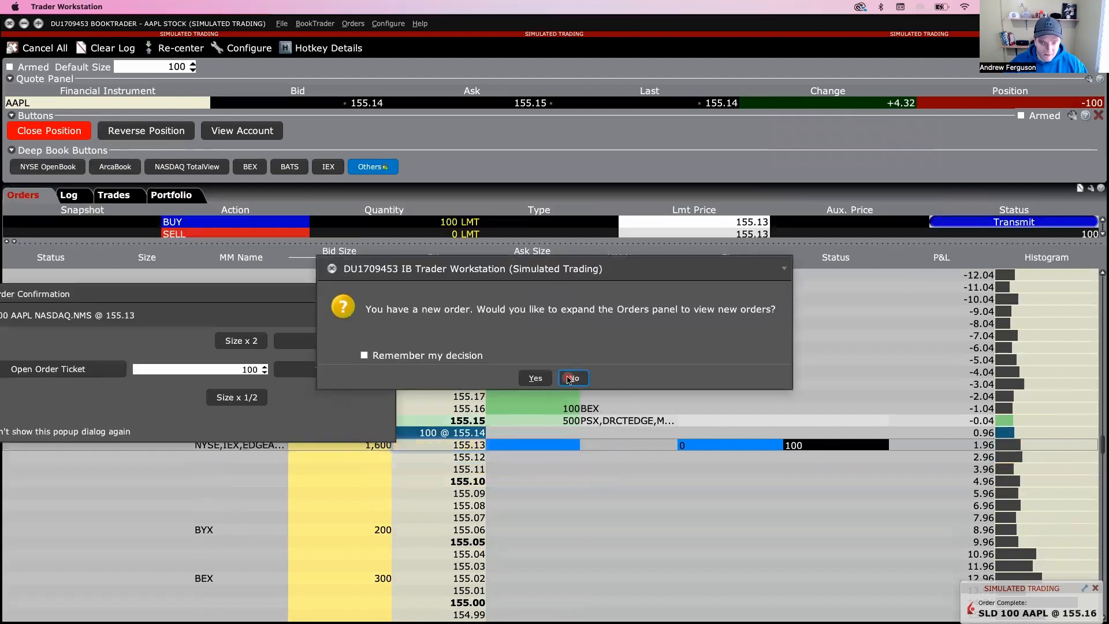
pyautogui.click(572, 377)
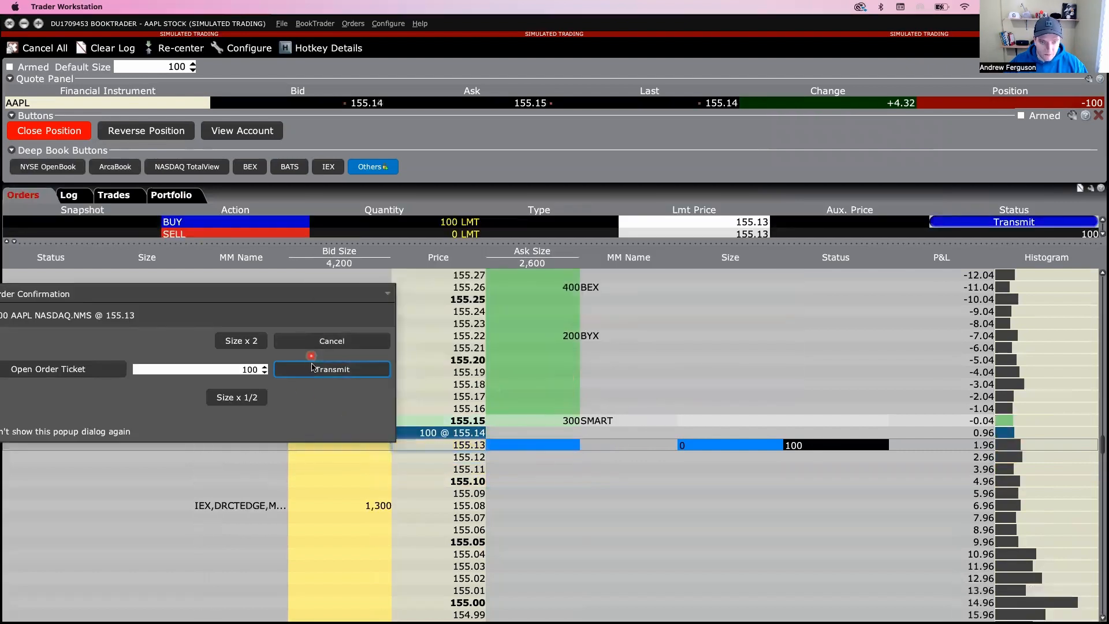
pyautogui.click(331, 369)
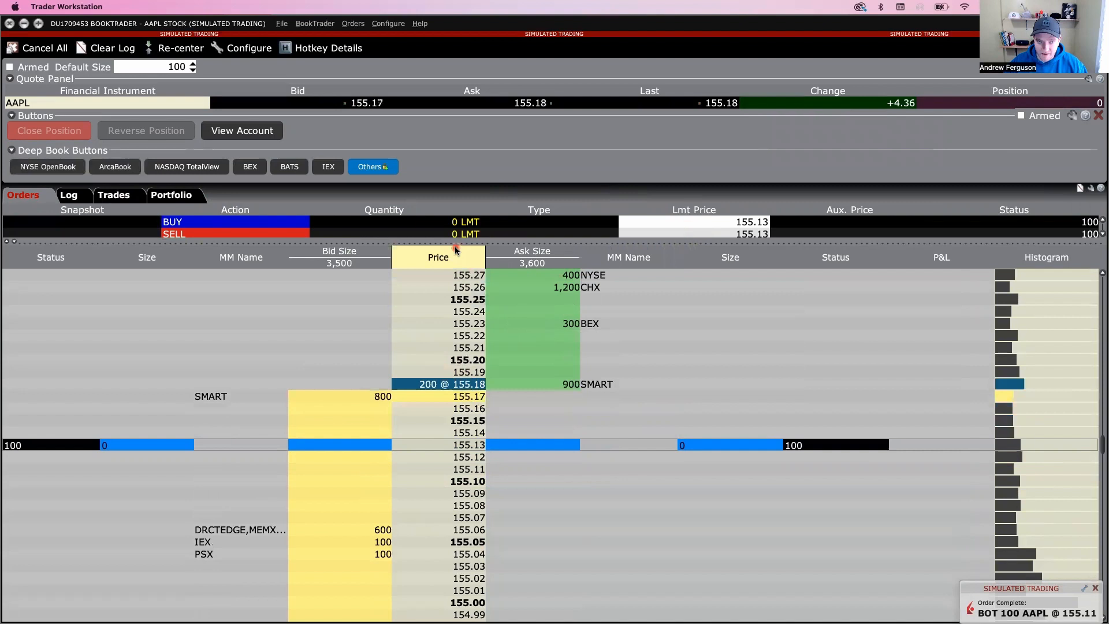
# Check the flat AAPL position in the Portfolio and Trades tabs.
pyautogui.click(171, 195)
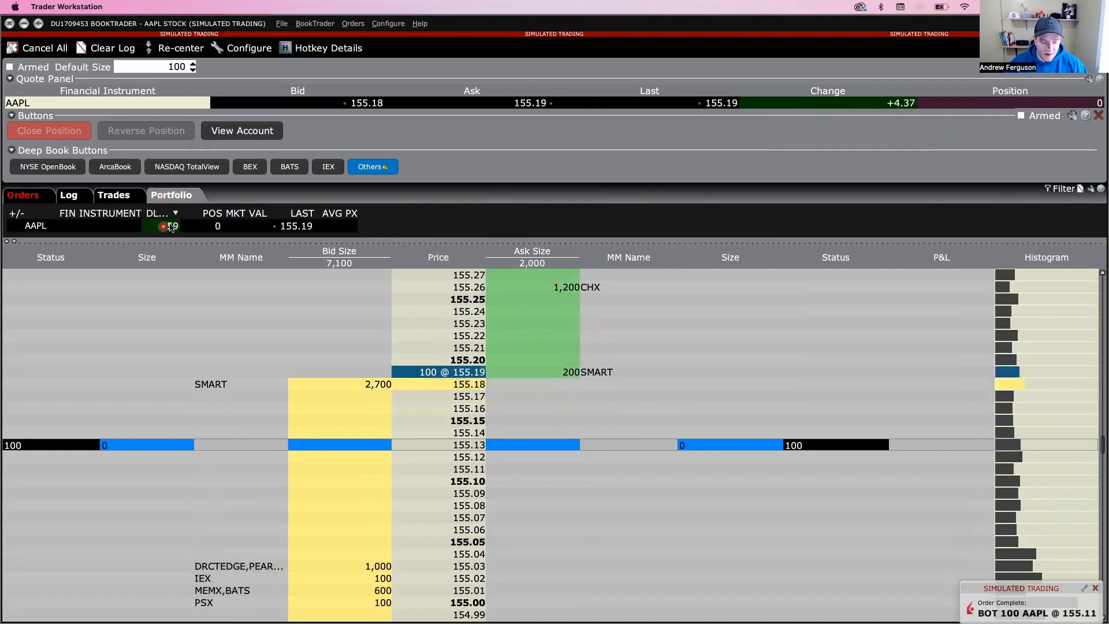
pyautogui.click(114, 195)
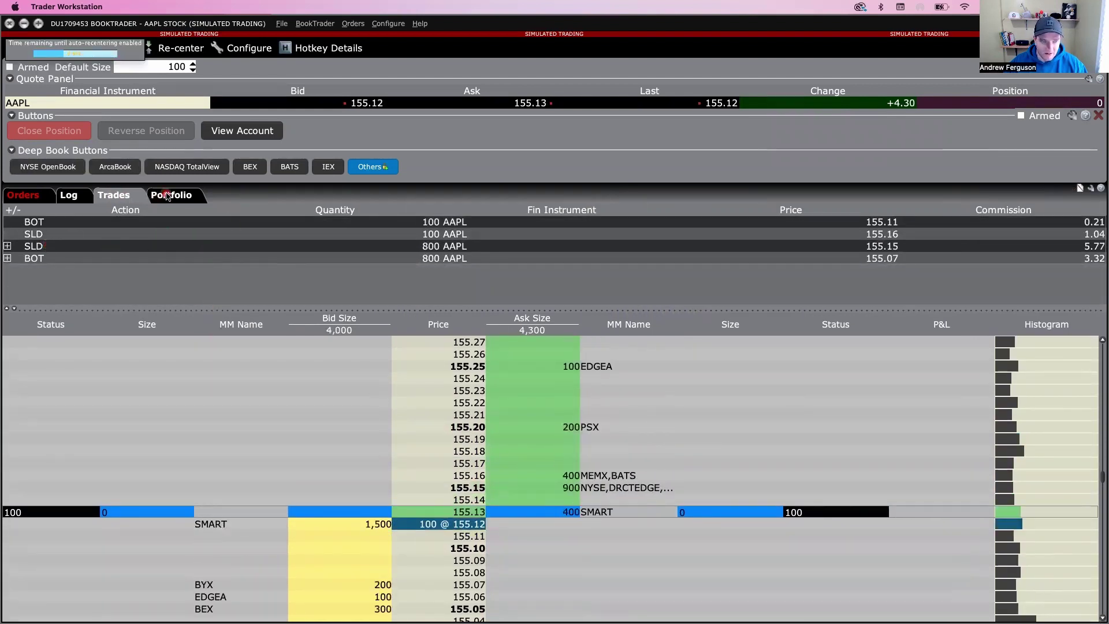
pyautogui.click(171, 194)
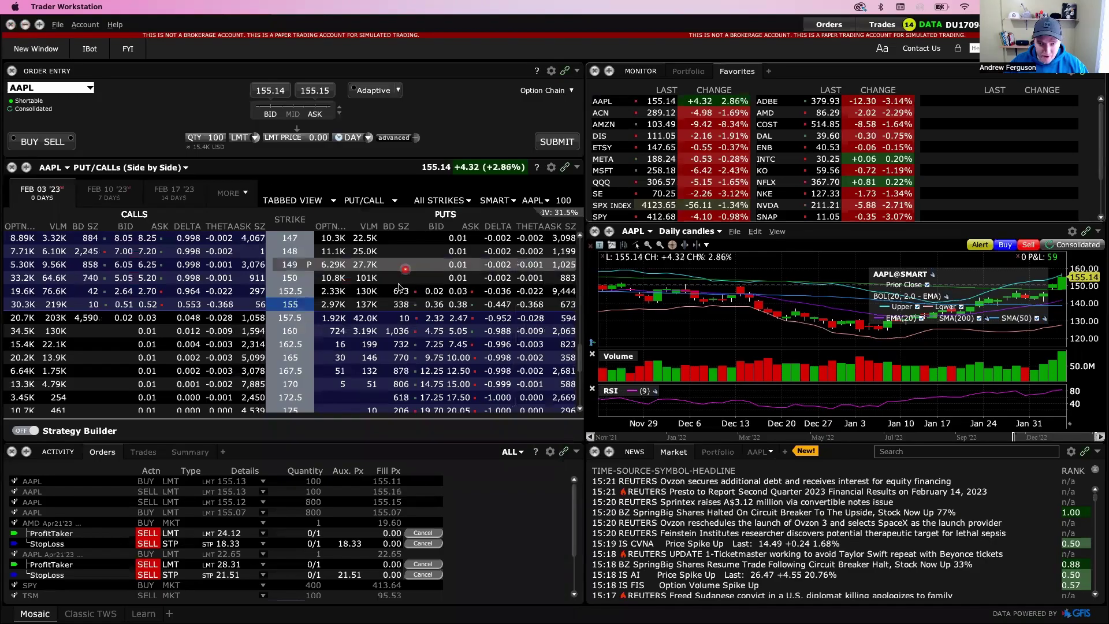
# Pick the APR 21 '23 expiration and open the 145 call's BookTrader ladder.
pyautogui.click(227, 192)
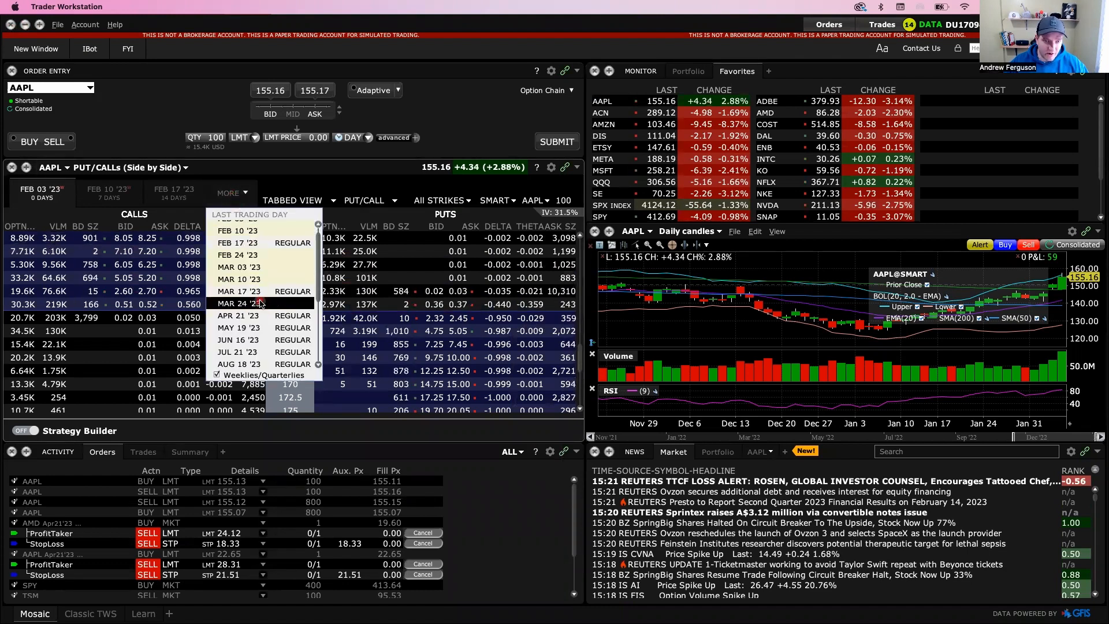
pyautogui.click(244, 303)
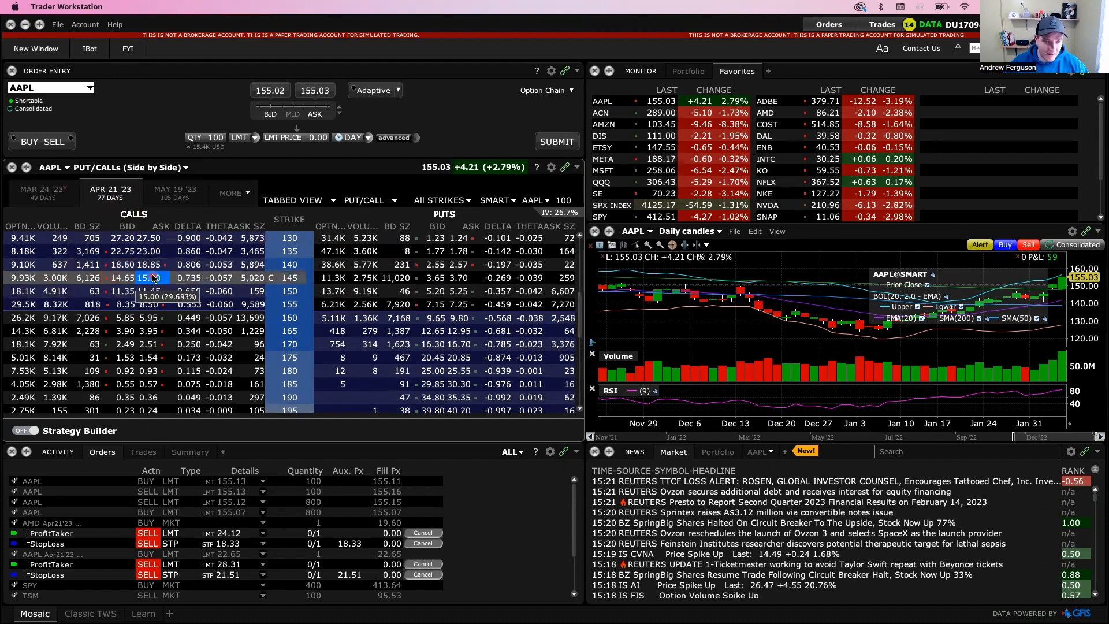
pyautogui.doubleClick(150, 278)
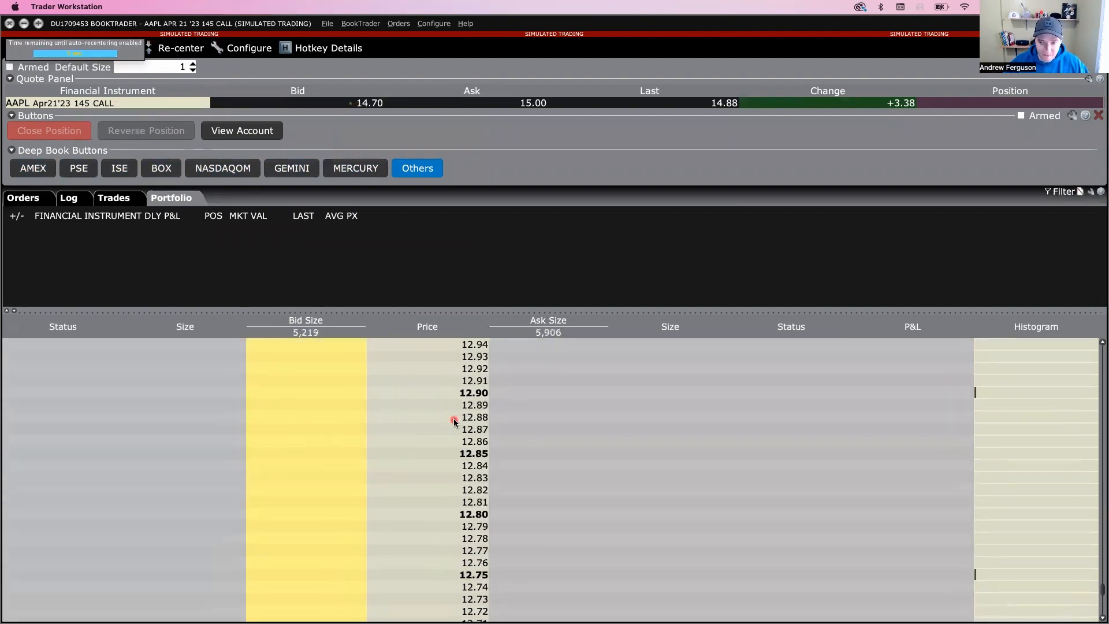
# Scroll down the 145 call's BookTrader ladder.
pyautogui.scroll(-3)
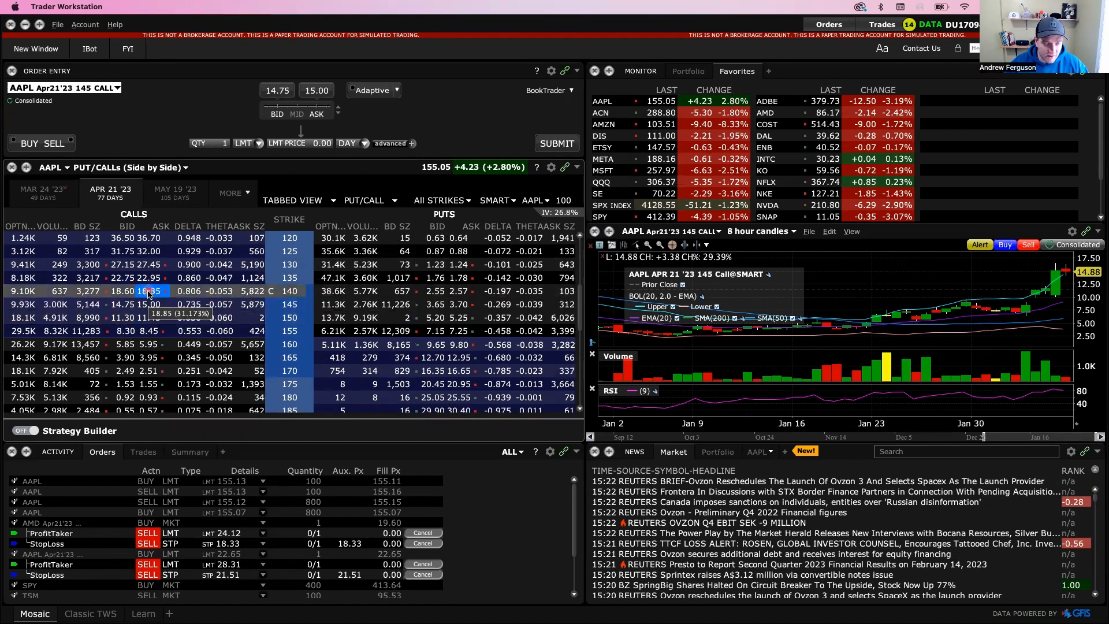
# Submit a 1-contract buy limit for the Apr 21 '23 140 call at 18.60.
pyautogui.click(134, 290)
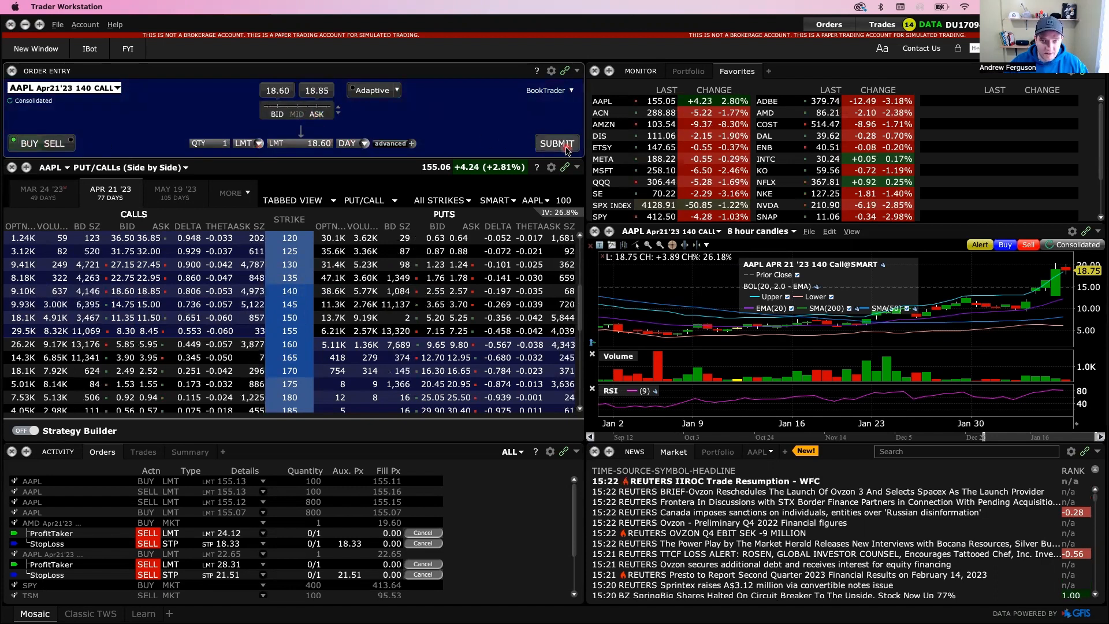
pyautogui.click(557, 143)
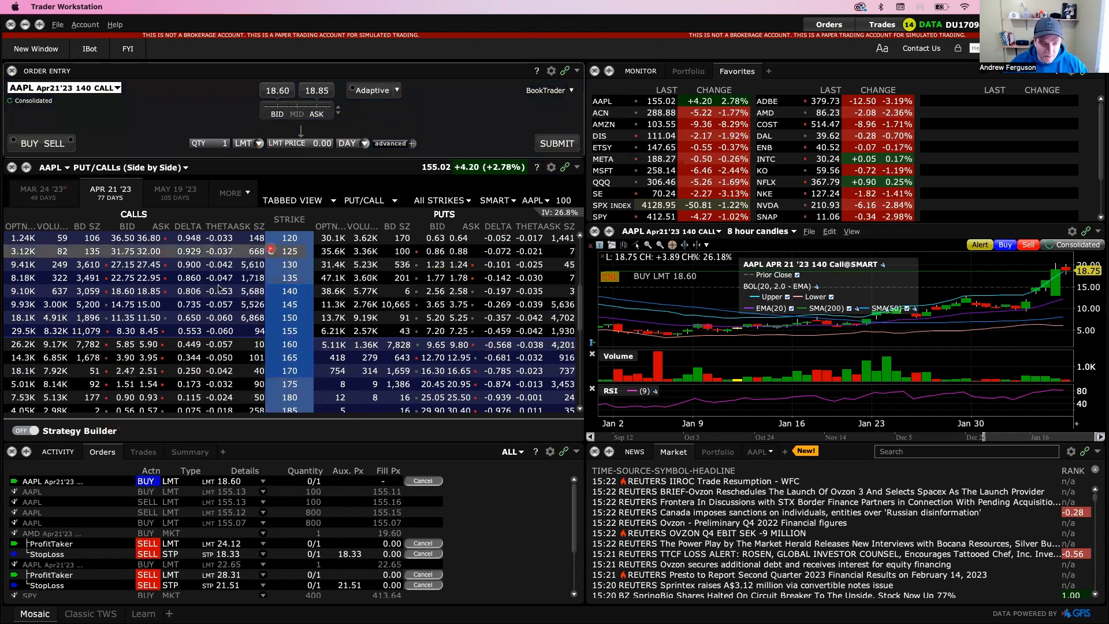
pyautogui.moveTo(290, 219)
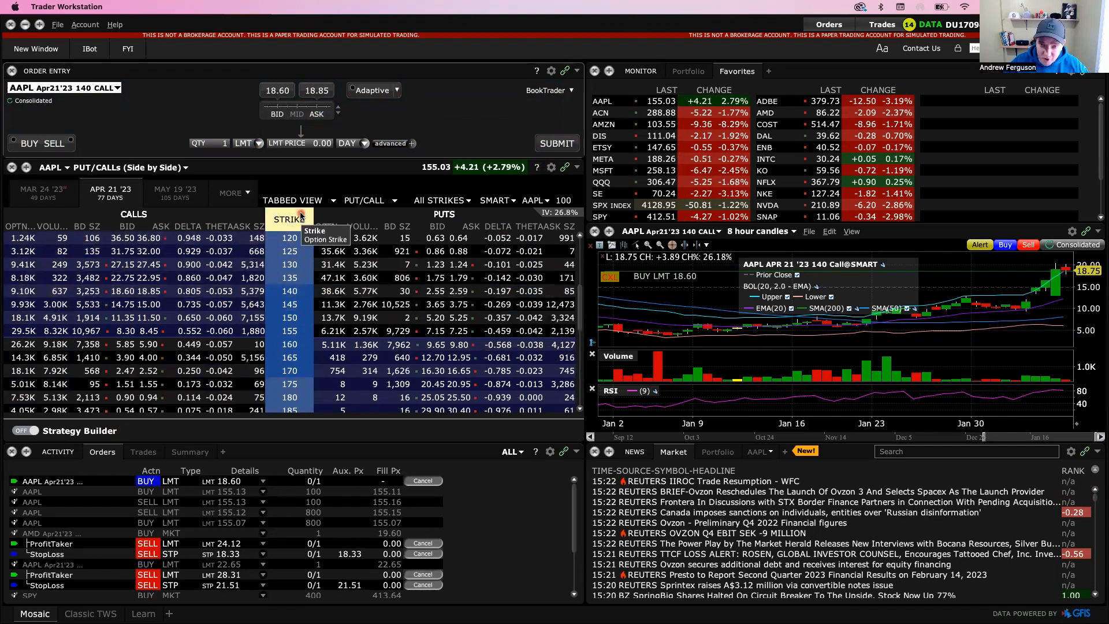